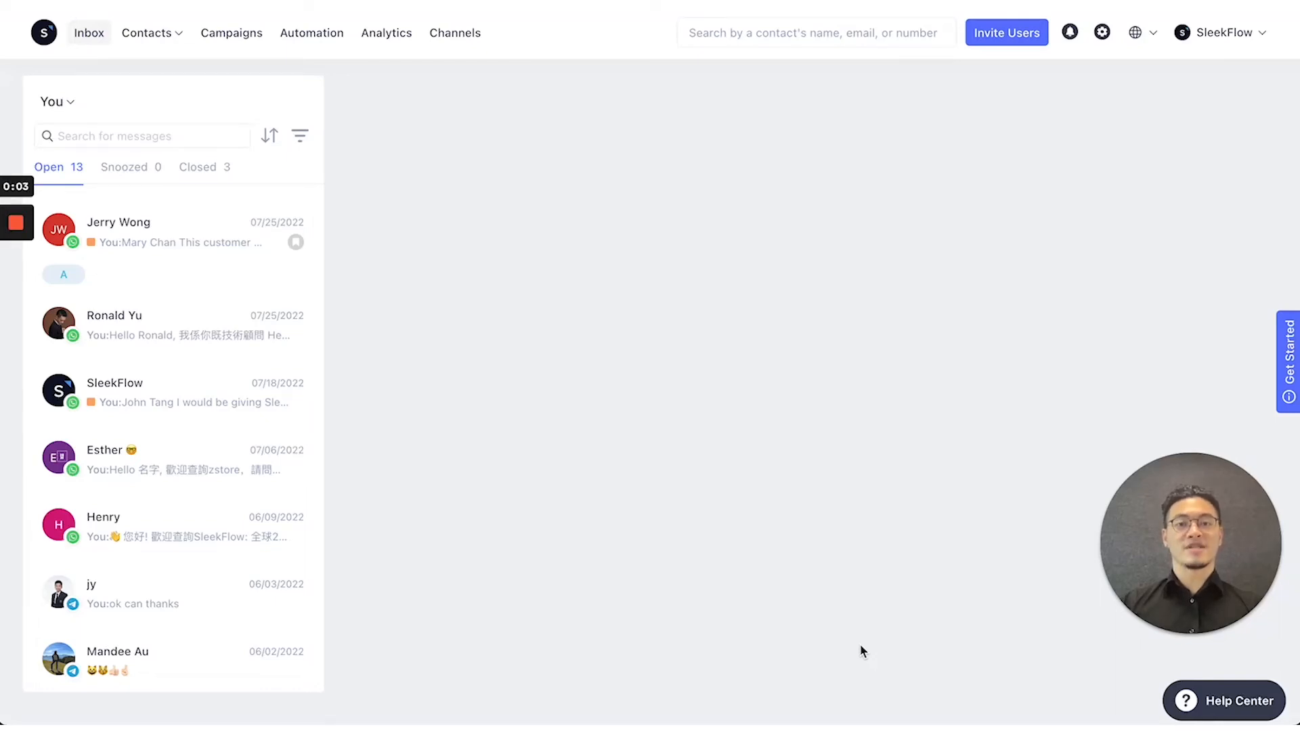
pyautogui.moveTo(301, 114)
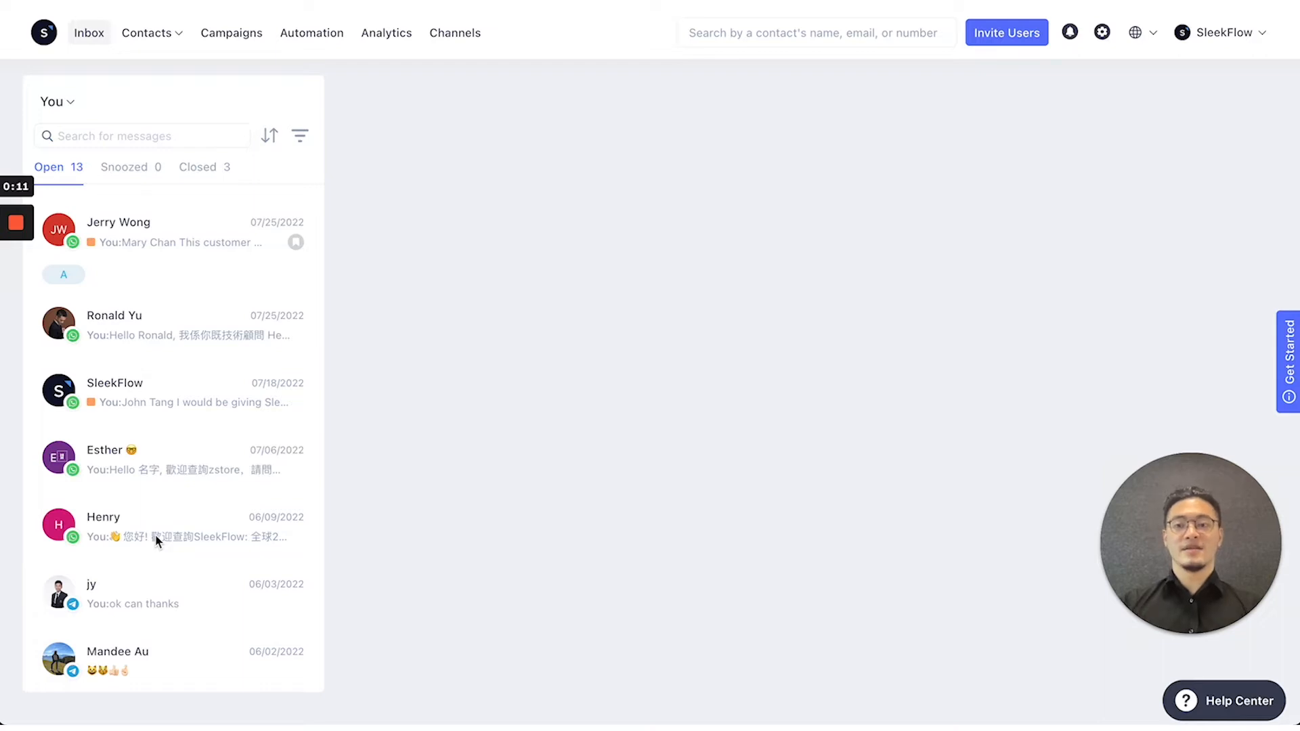
# - Show the assignment filters: You, Mentions, Unassigned (Team), Unassigned, All and team members
pyautogui.click(52, 101)
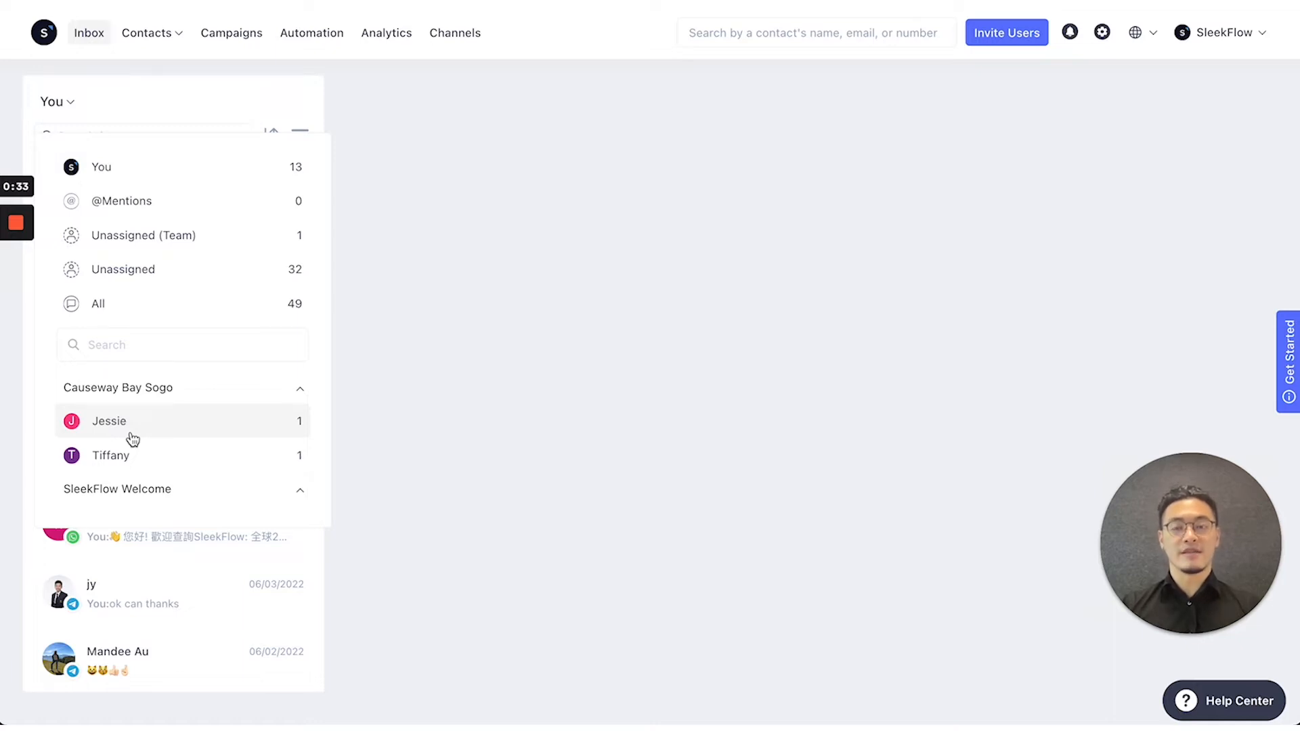
pyautogui.click(108, 419)
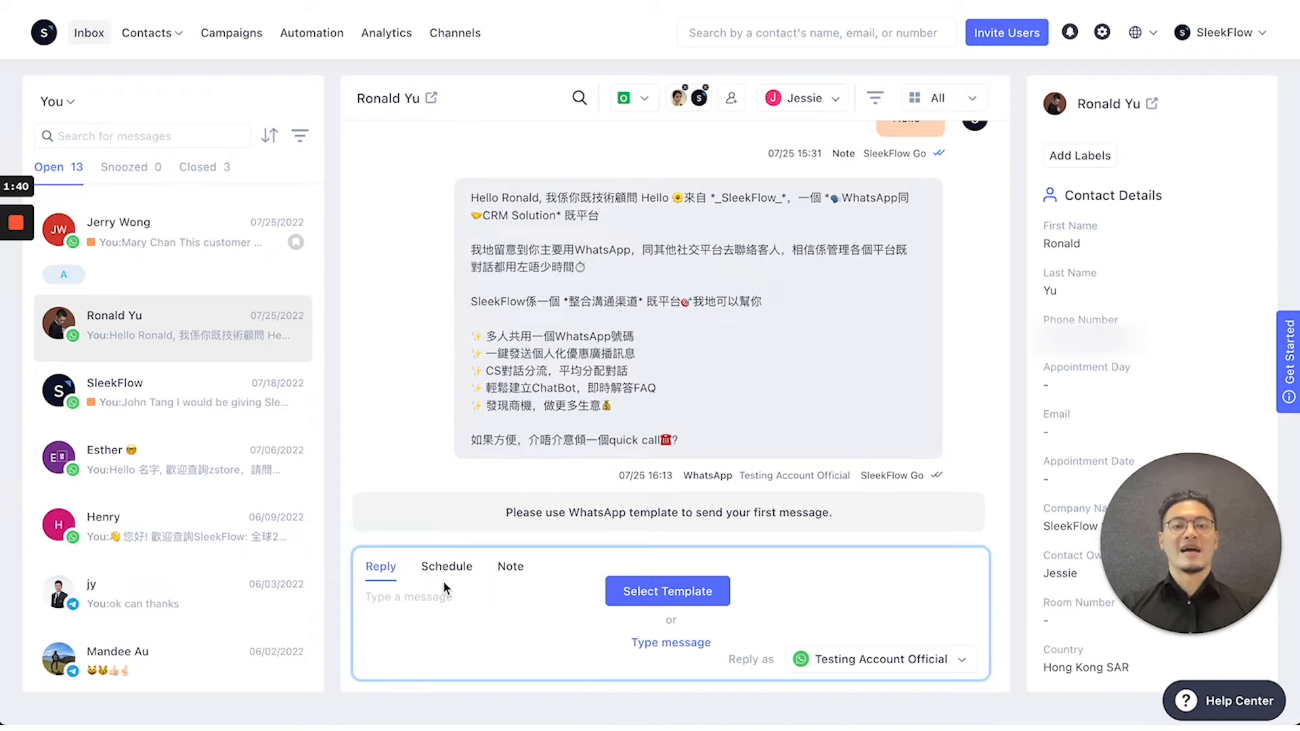
pyautogui.moveTo(657, 656)
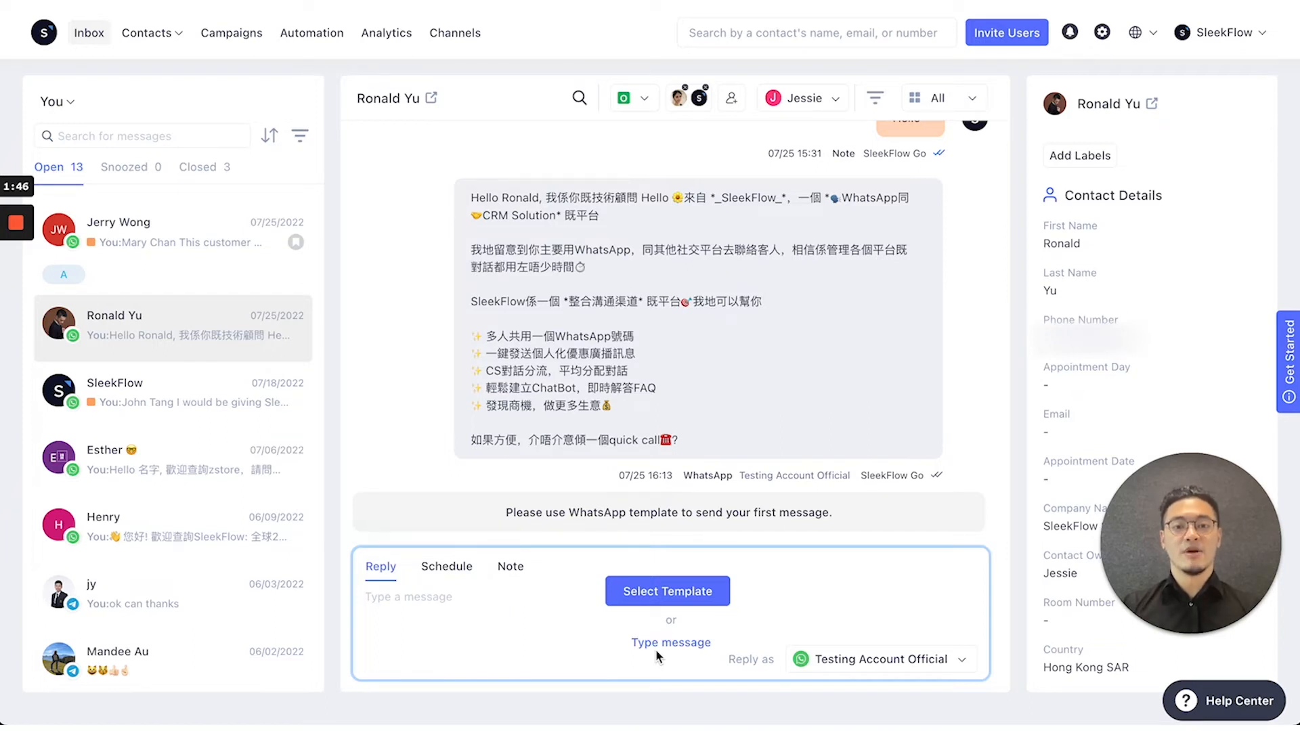
# - Insert the bookmarked greetings_hello_1 template ('Hello Ronald') into the reply, then clear it
pyautogui.click(666, 592)
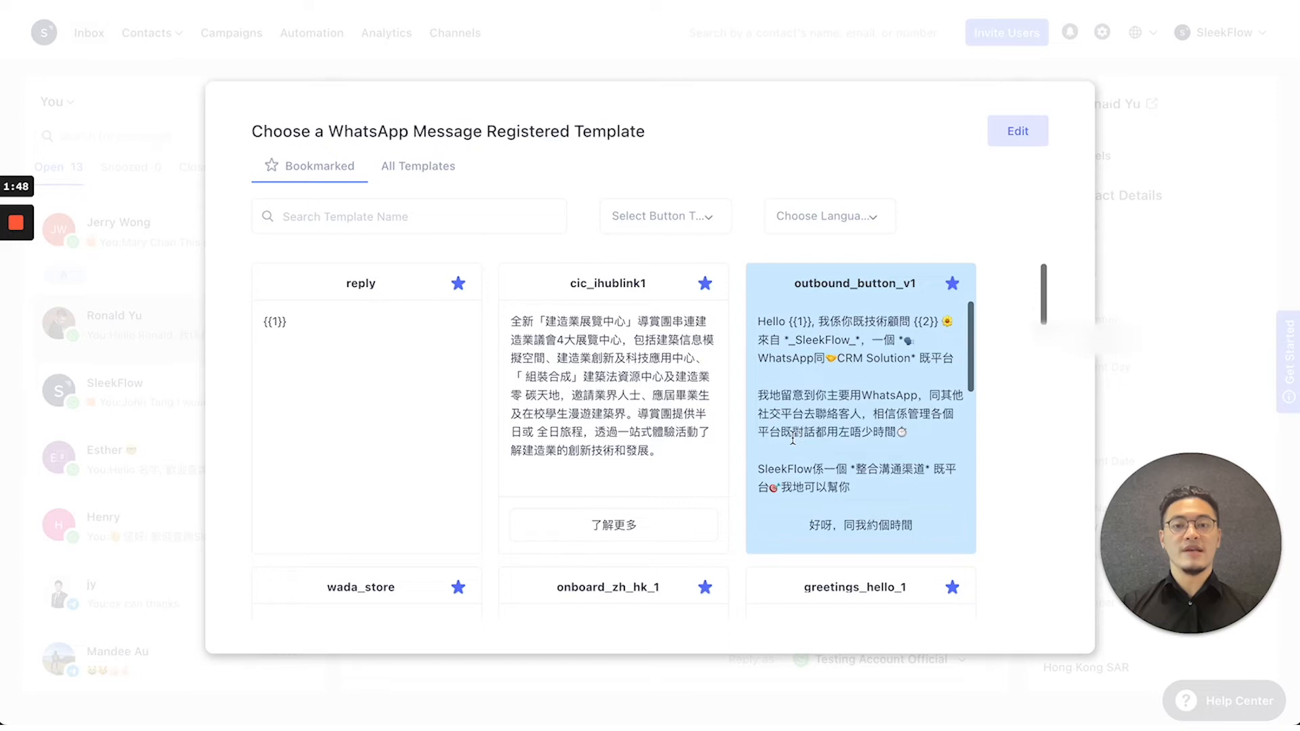
pyautogui.scroll(-3)
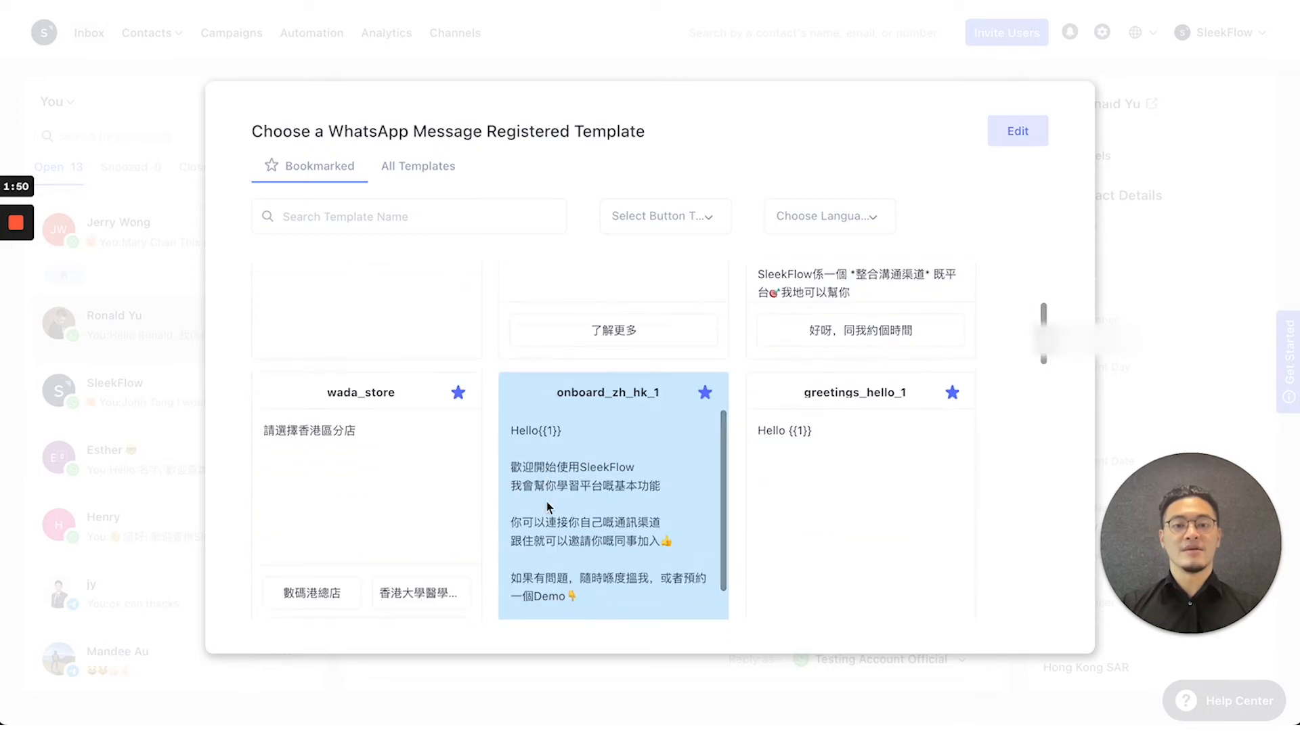
pyautogui.click(612, 488)
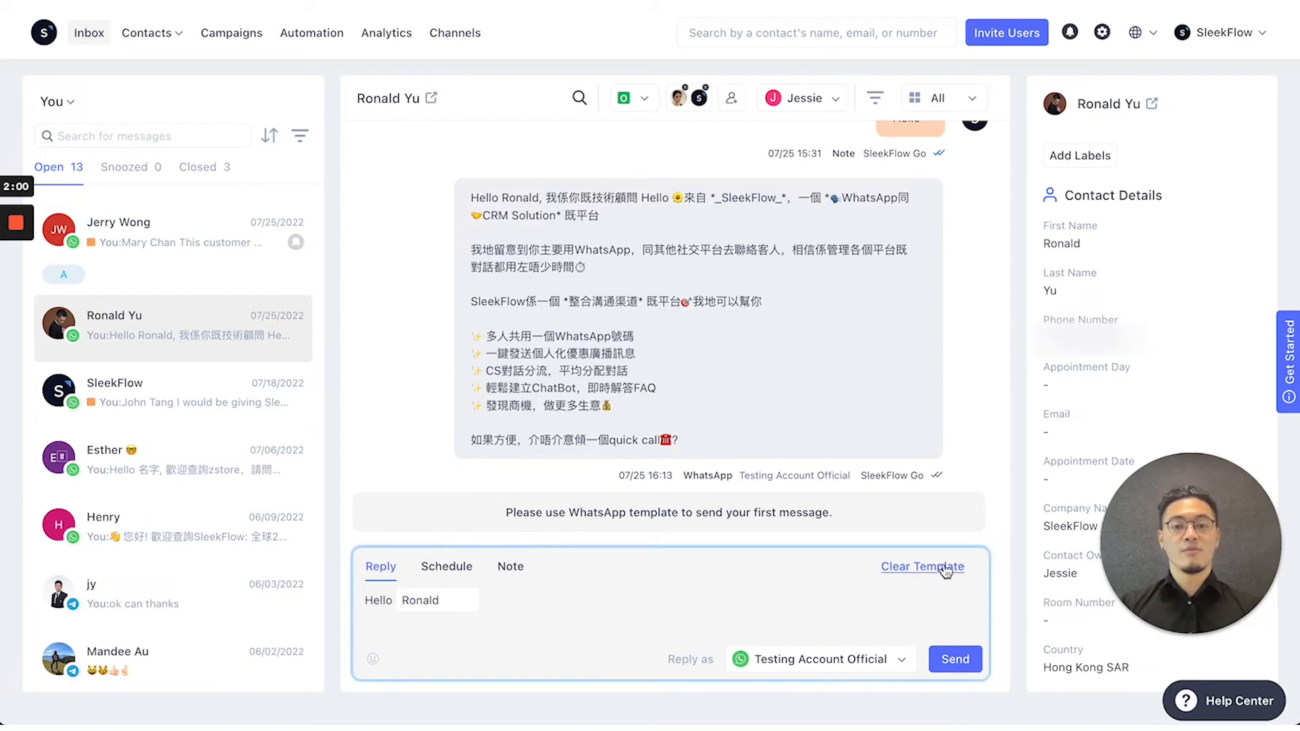
pyautogui.click(922, 566)
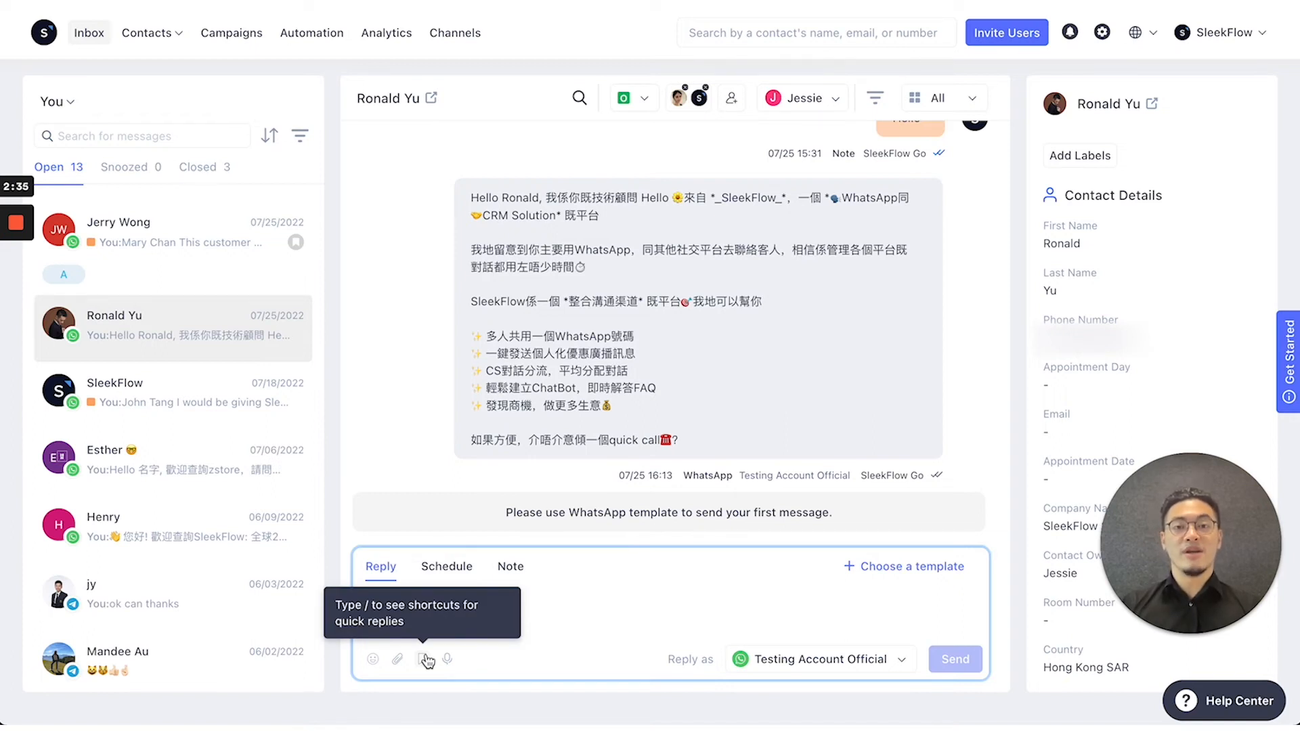
pyautogui.moveTo(447, 661)
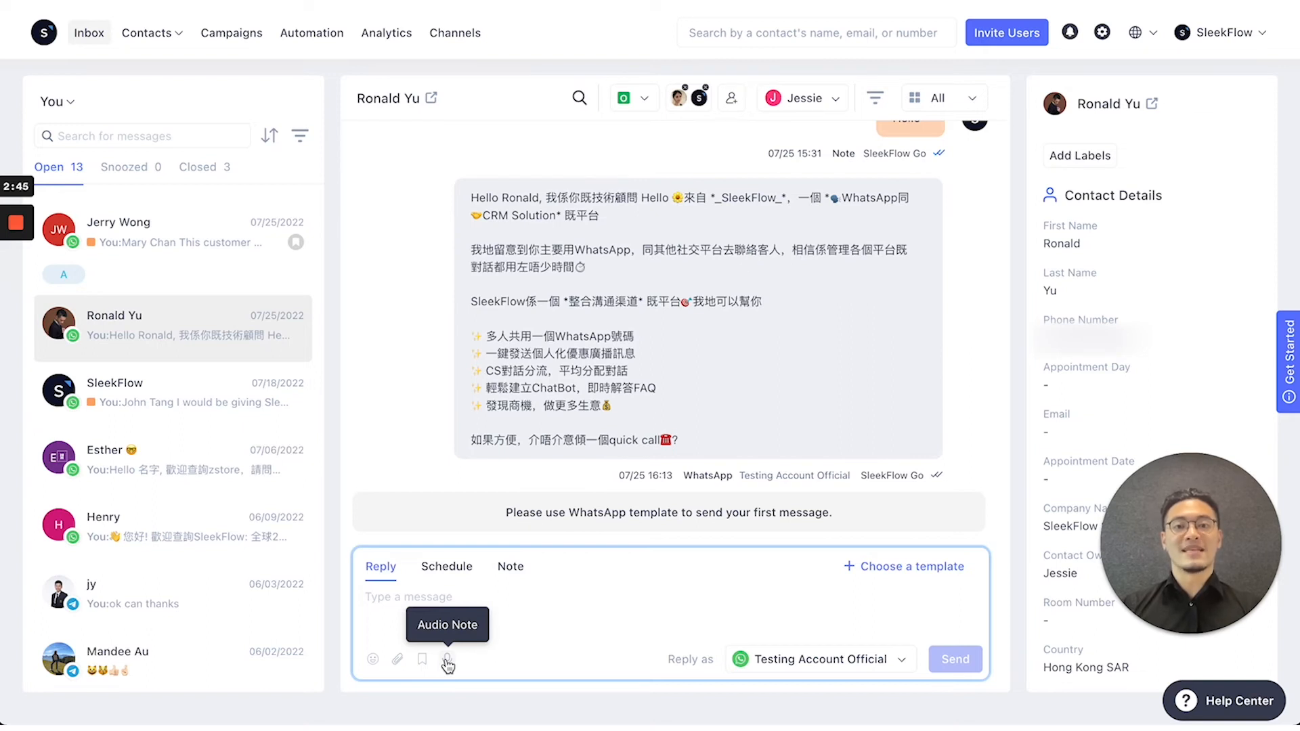
# - Show the Reply-as channel list, with Testing Account Official as the only sending channel
pyautogui.click(819, 660)
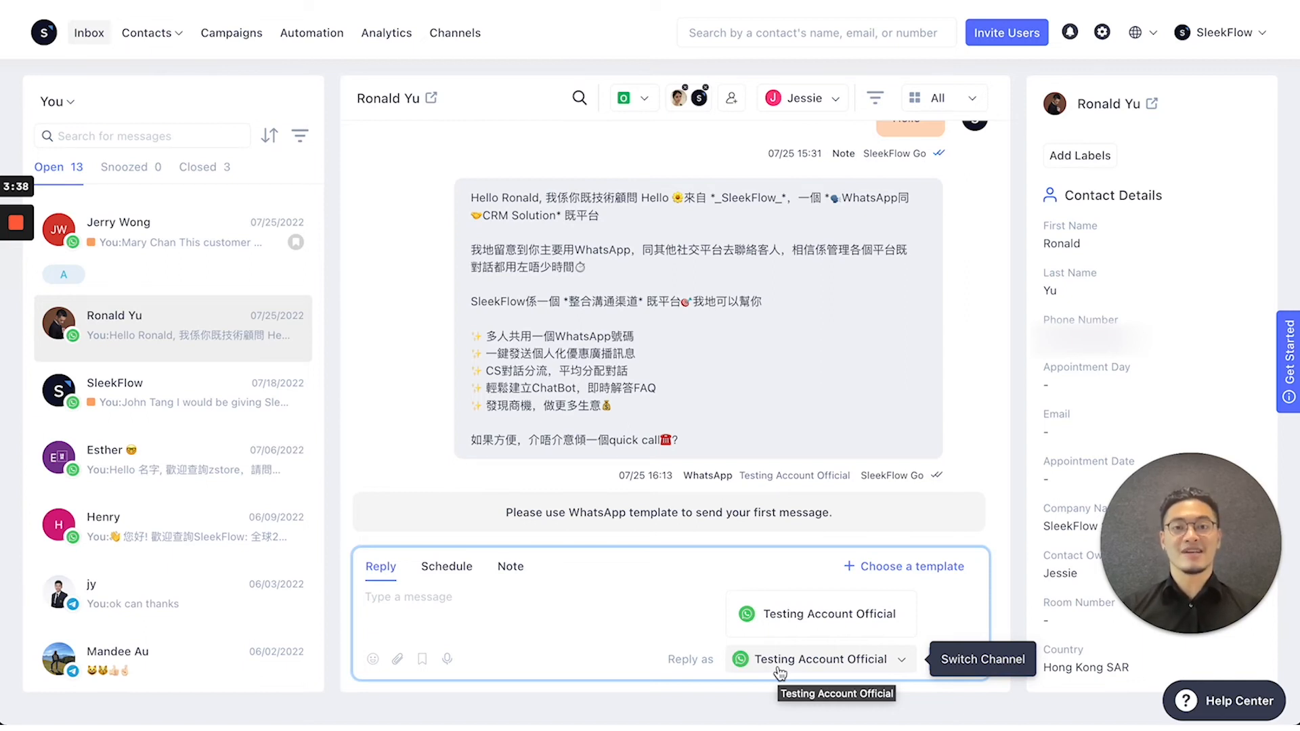
# - Keep Testing Account Official, draft 'Hello Ronald' and schedule it for later sending
pyautogui.click(445, 566)
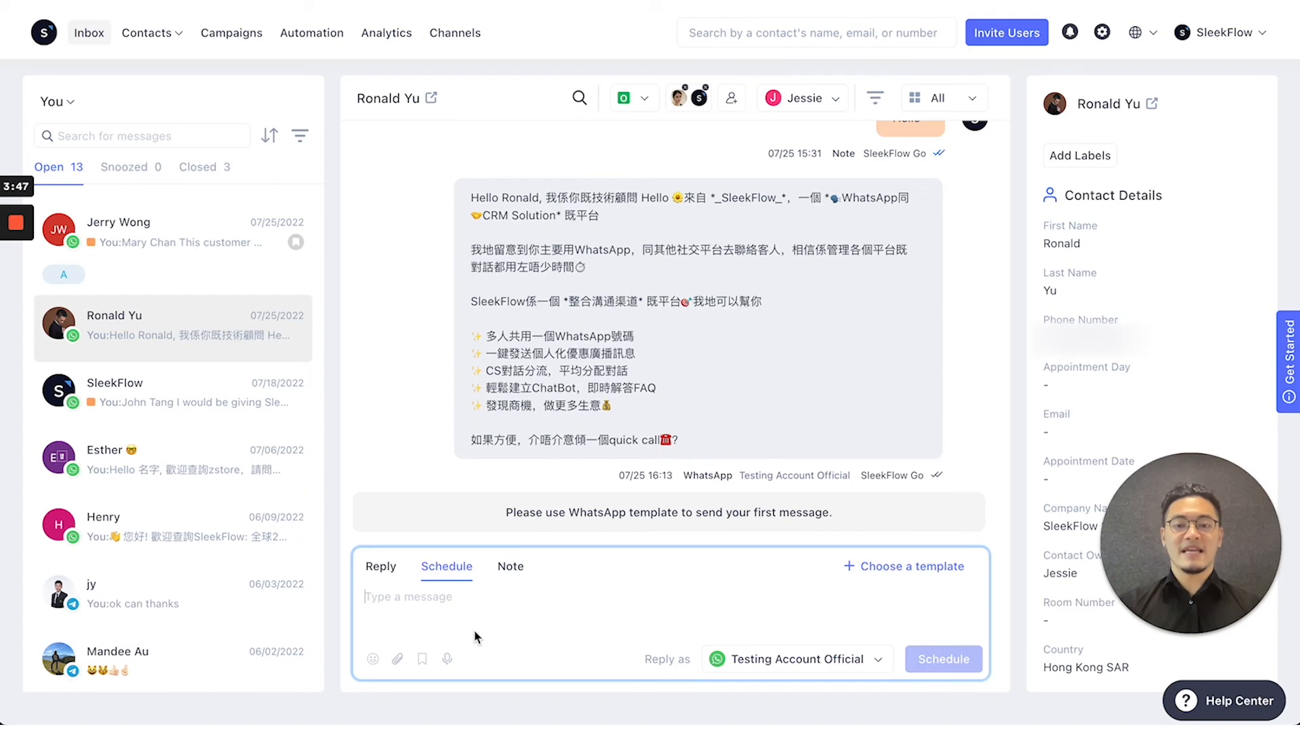
pyautogui.write('Hello Ronald')
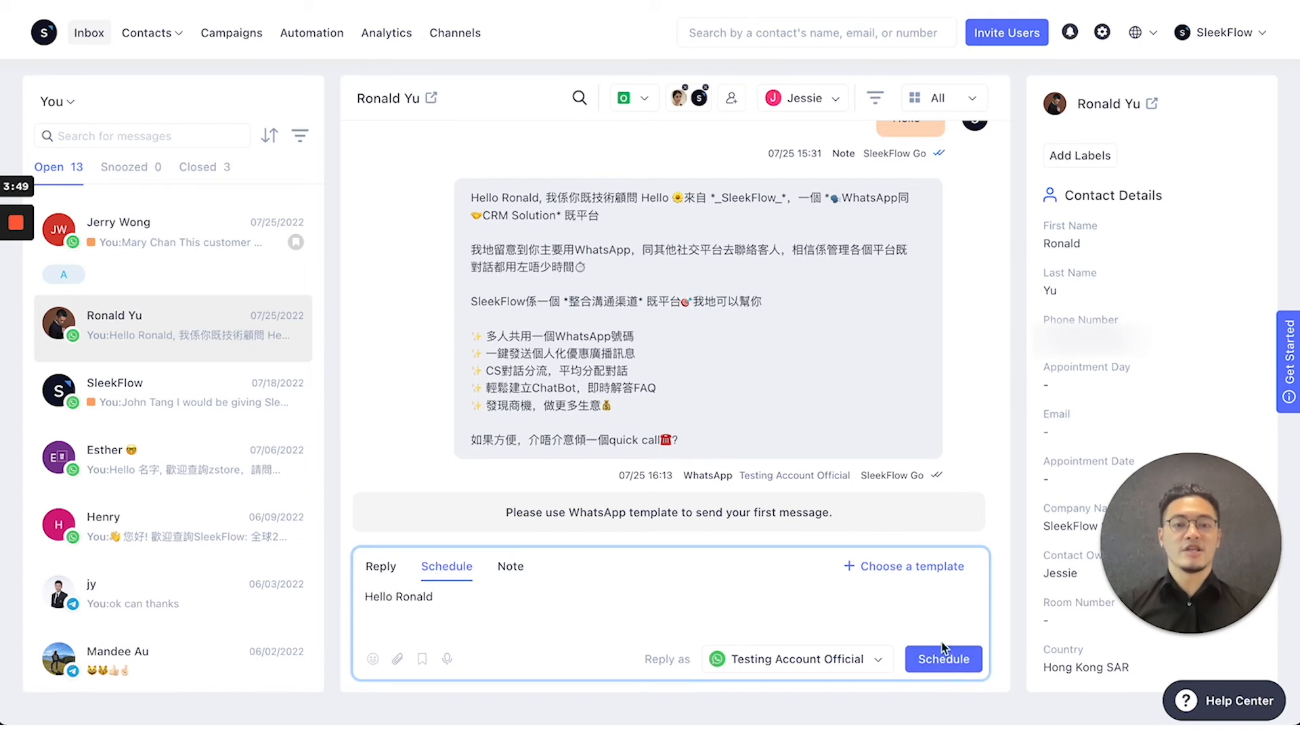
pyautogui.click(942, 659)
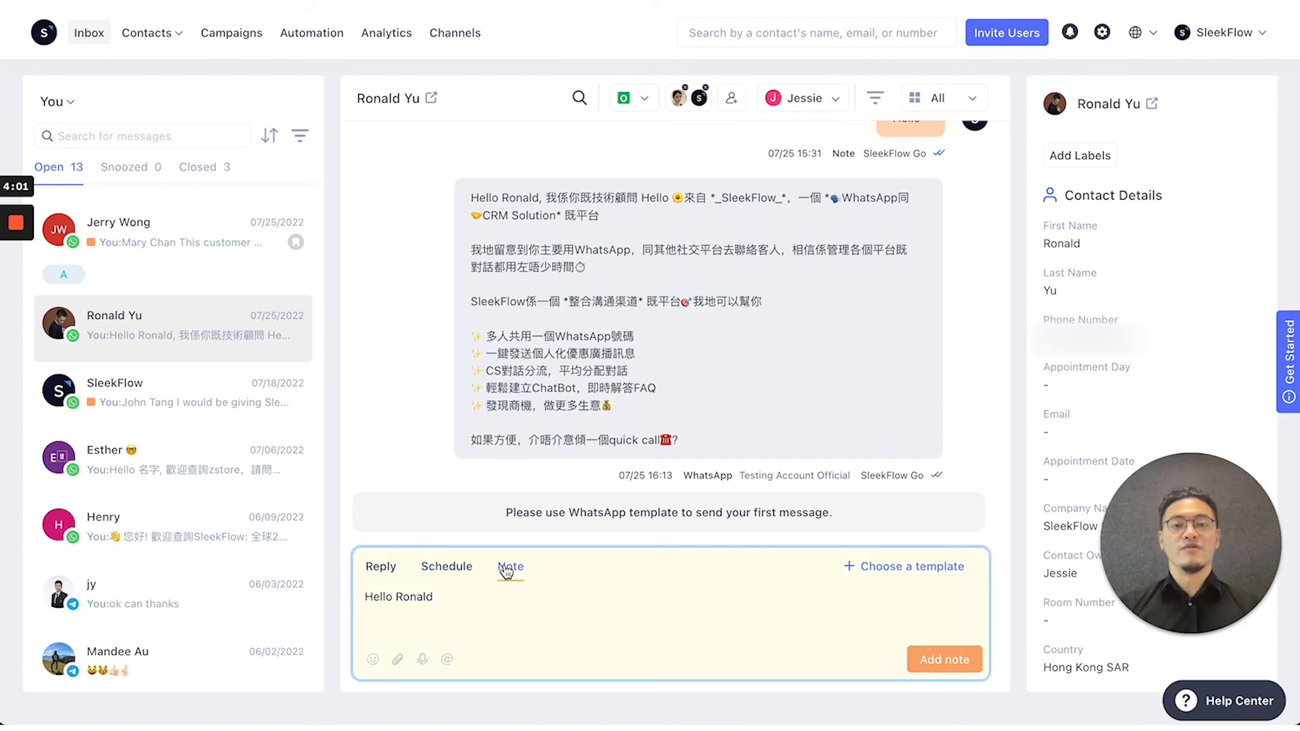
# - Post 'Hello Ronald' as an internal note, begin an '@' mention, and reopen the conversation filters
pyautogui.click(944, 659)
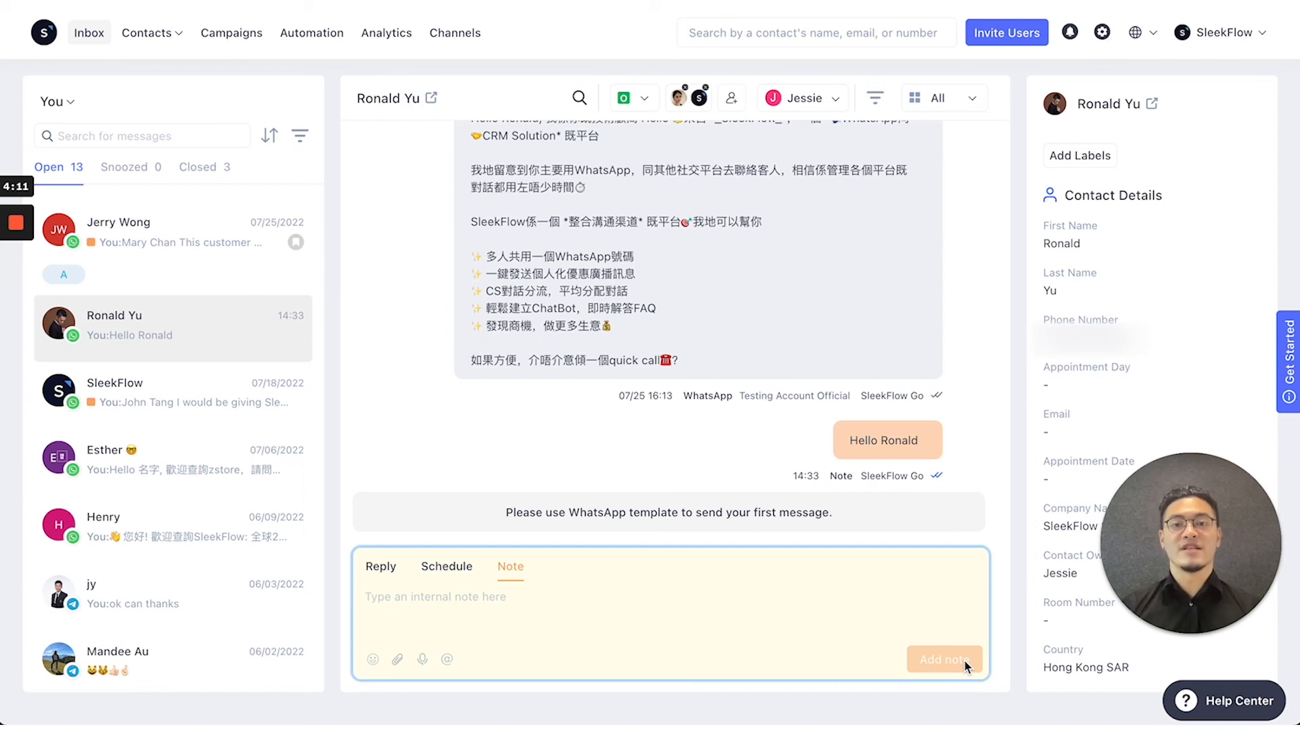
pyautogui.write('@')
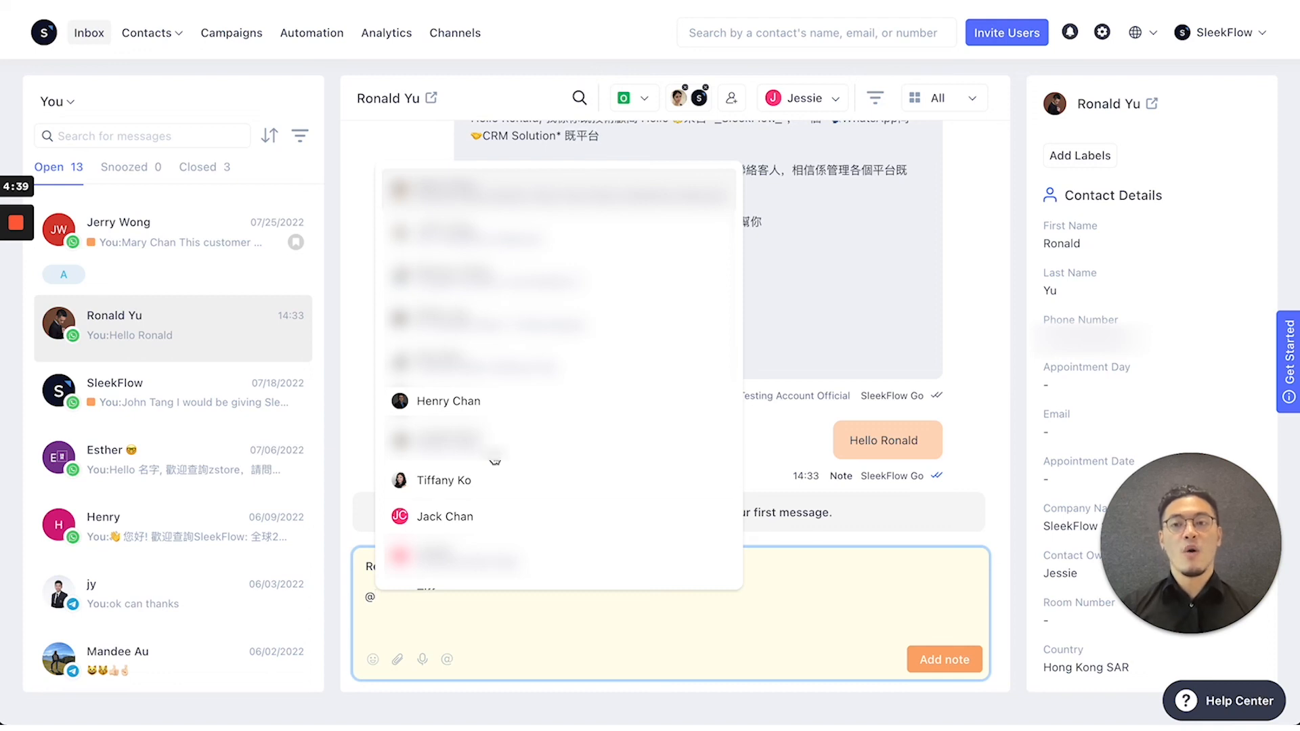
pyautogui.click(53, 102)
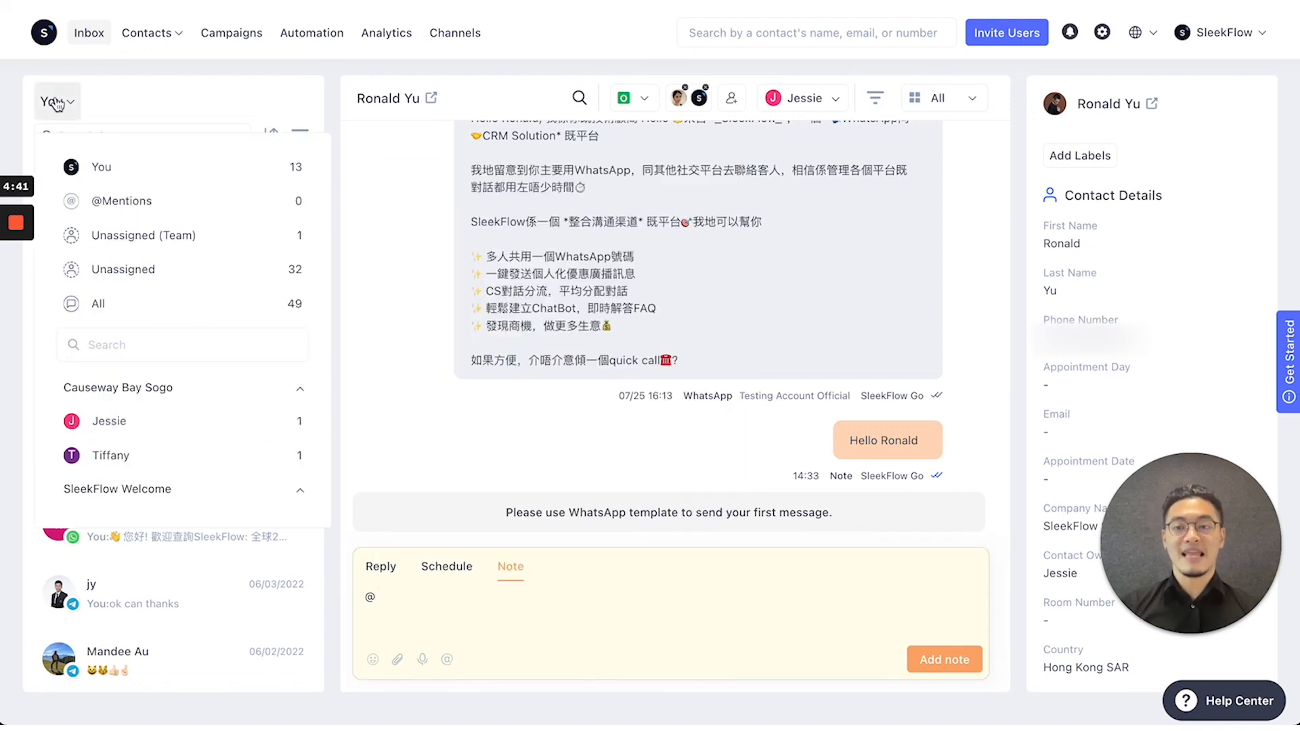